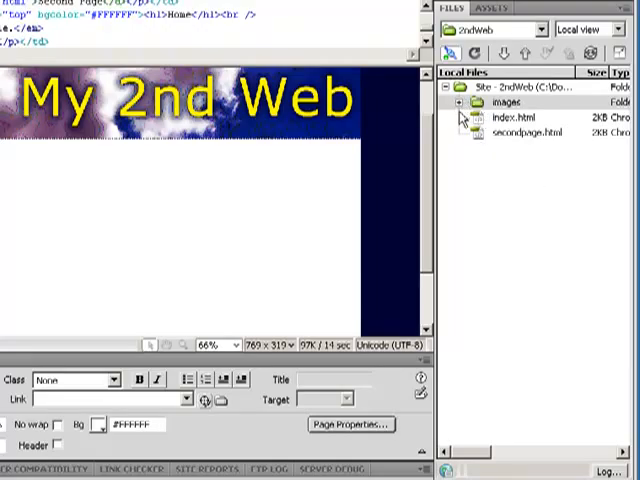
Step: Select the images folder, index.html and secondpage.html in the Files panel
click(500, 100)
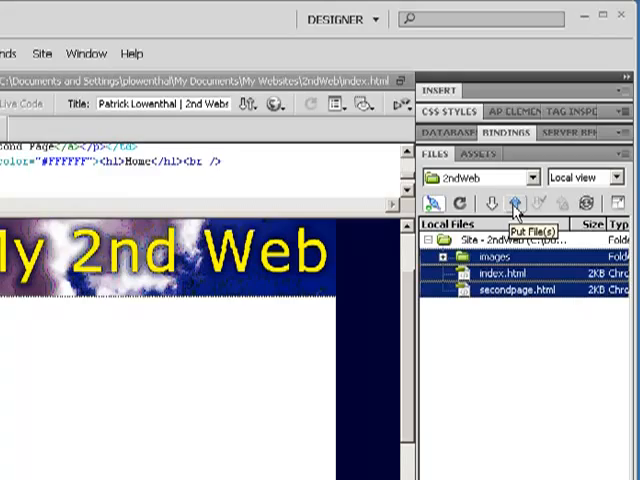
Step: Put the selected files to the server, triggering the save prompt for index.html
click(516, 204)
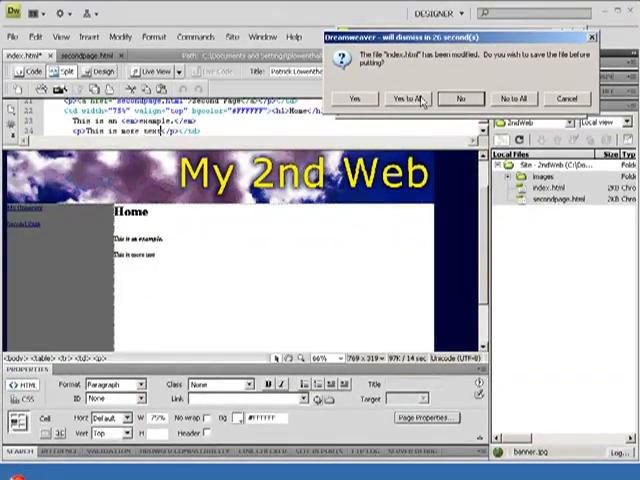
Step: Save all modified pages and include dependent files in the upload
click(403, 98)
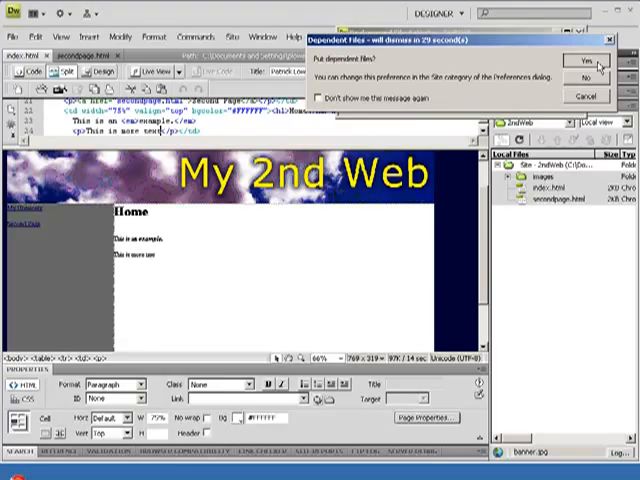
click(585, 62)
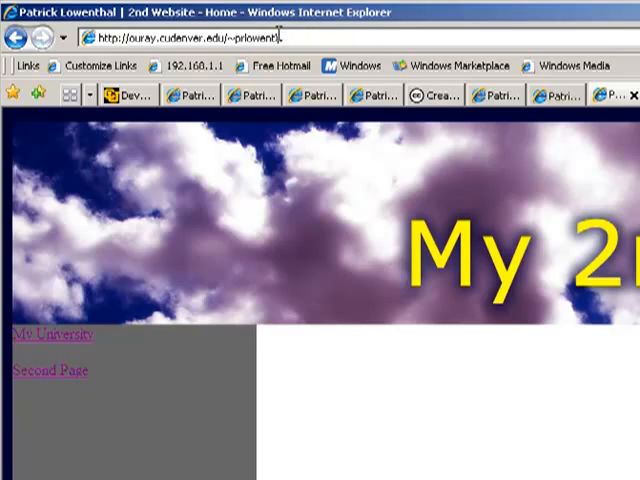
Step: Load the server URL with /2ndWeb/ appended to view the live home page
text(/2ndWeb/)
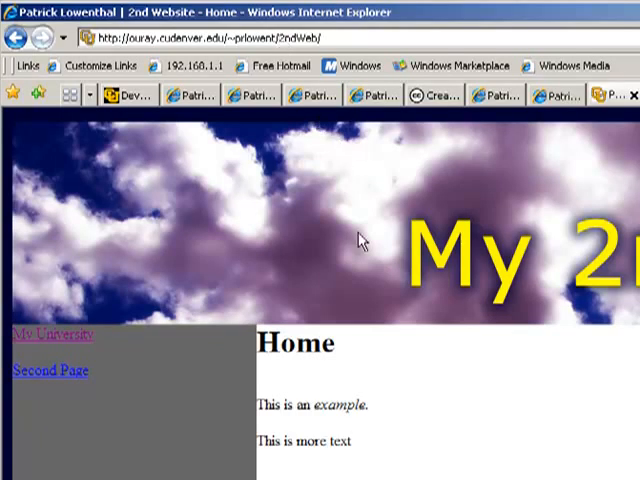
mouse_move(55, 337)
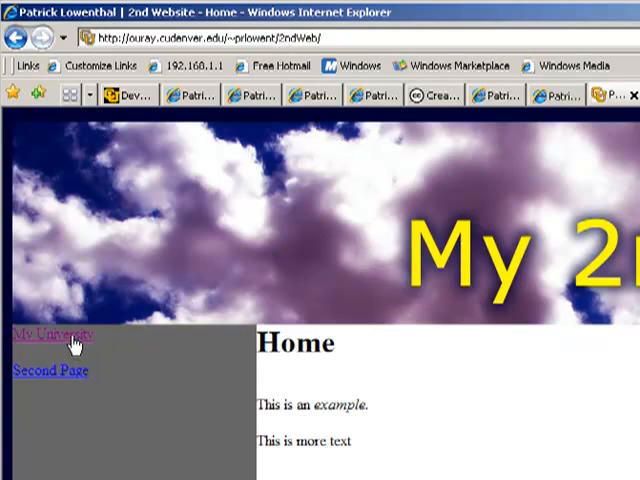